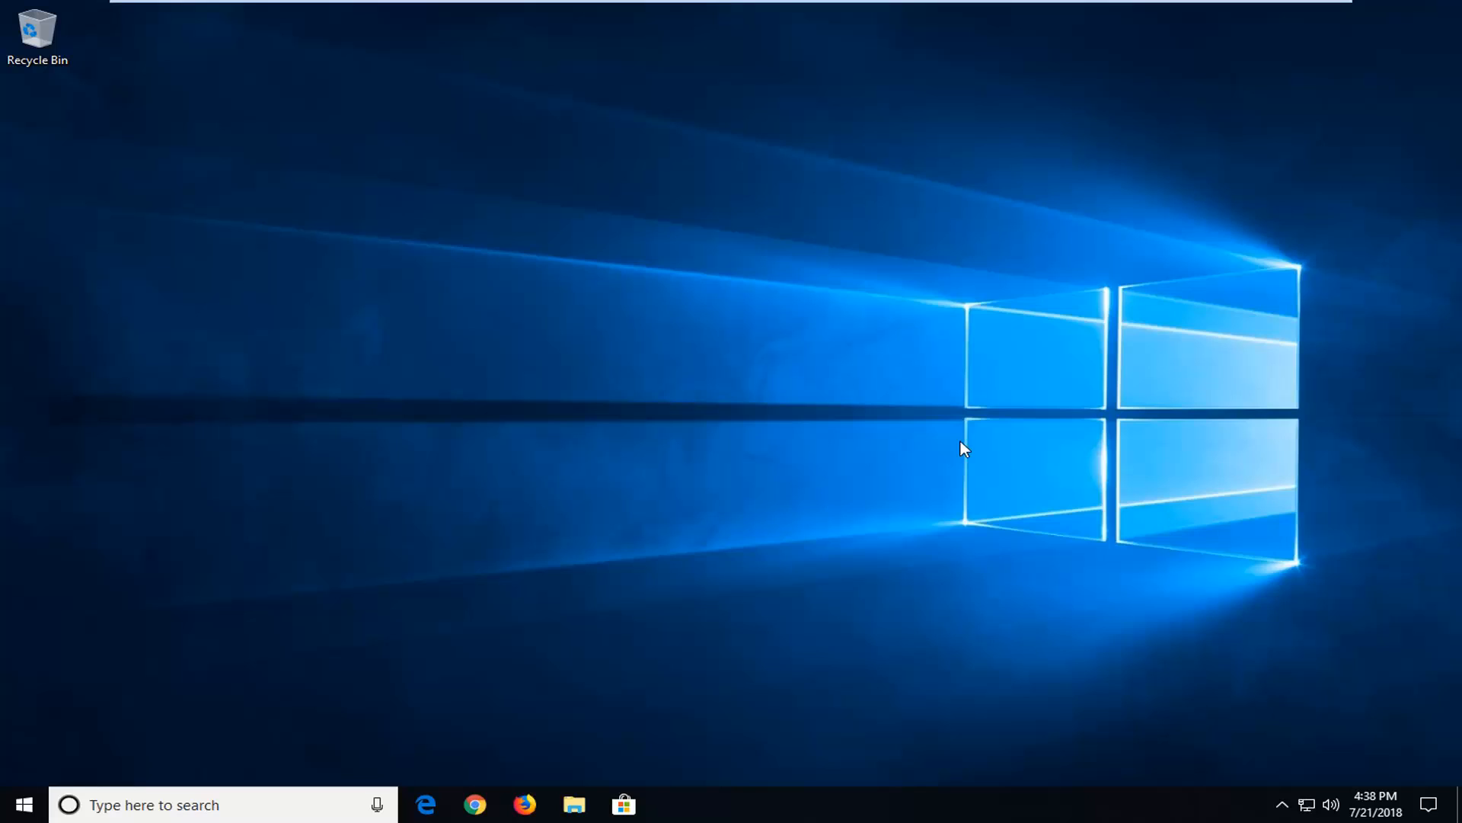
mouse_move(7, 567)
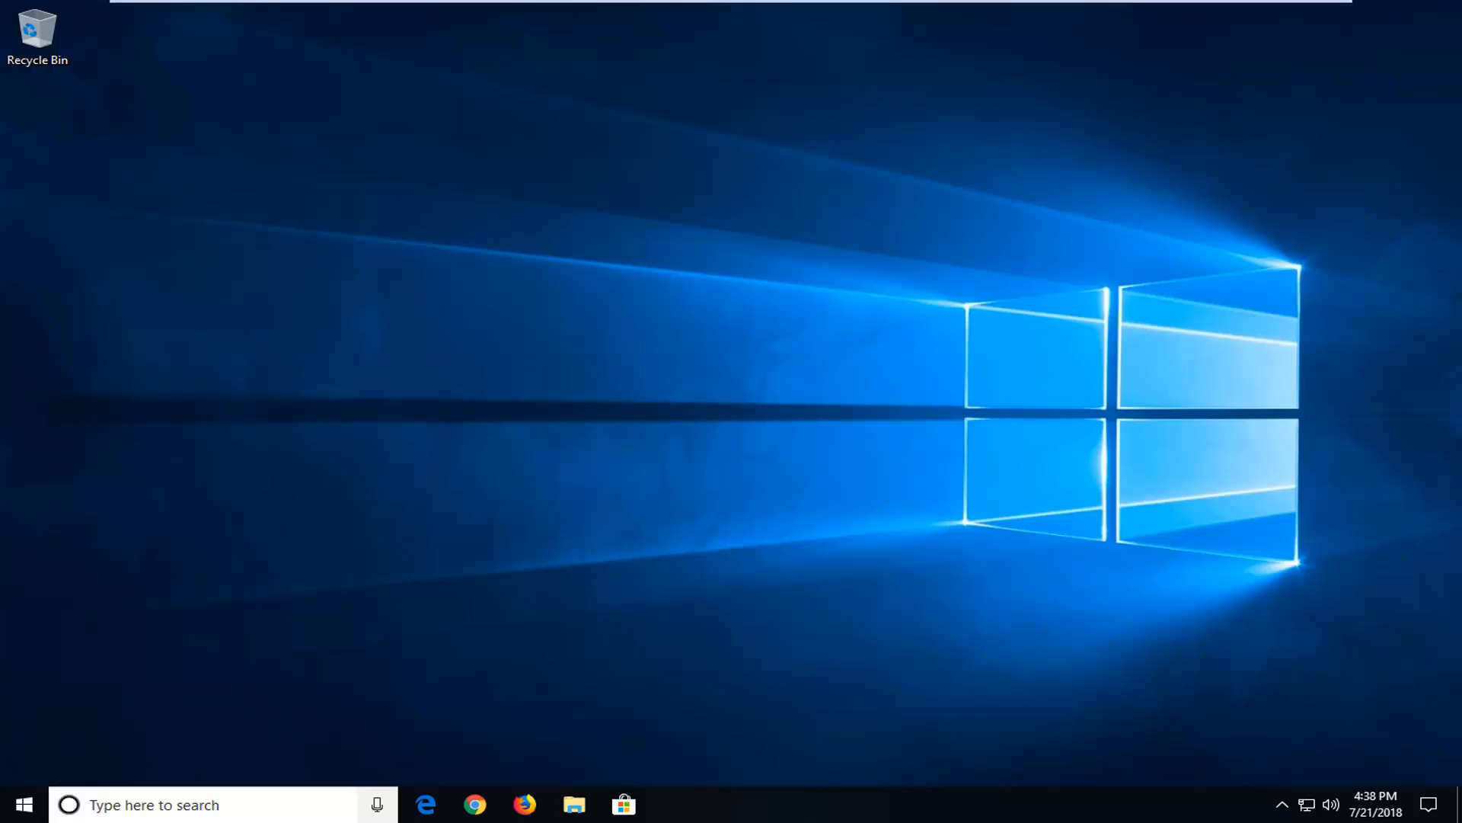
mouse_move(180, 779)
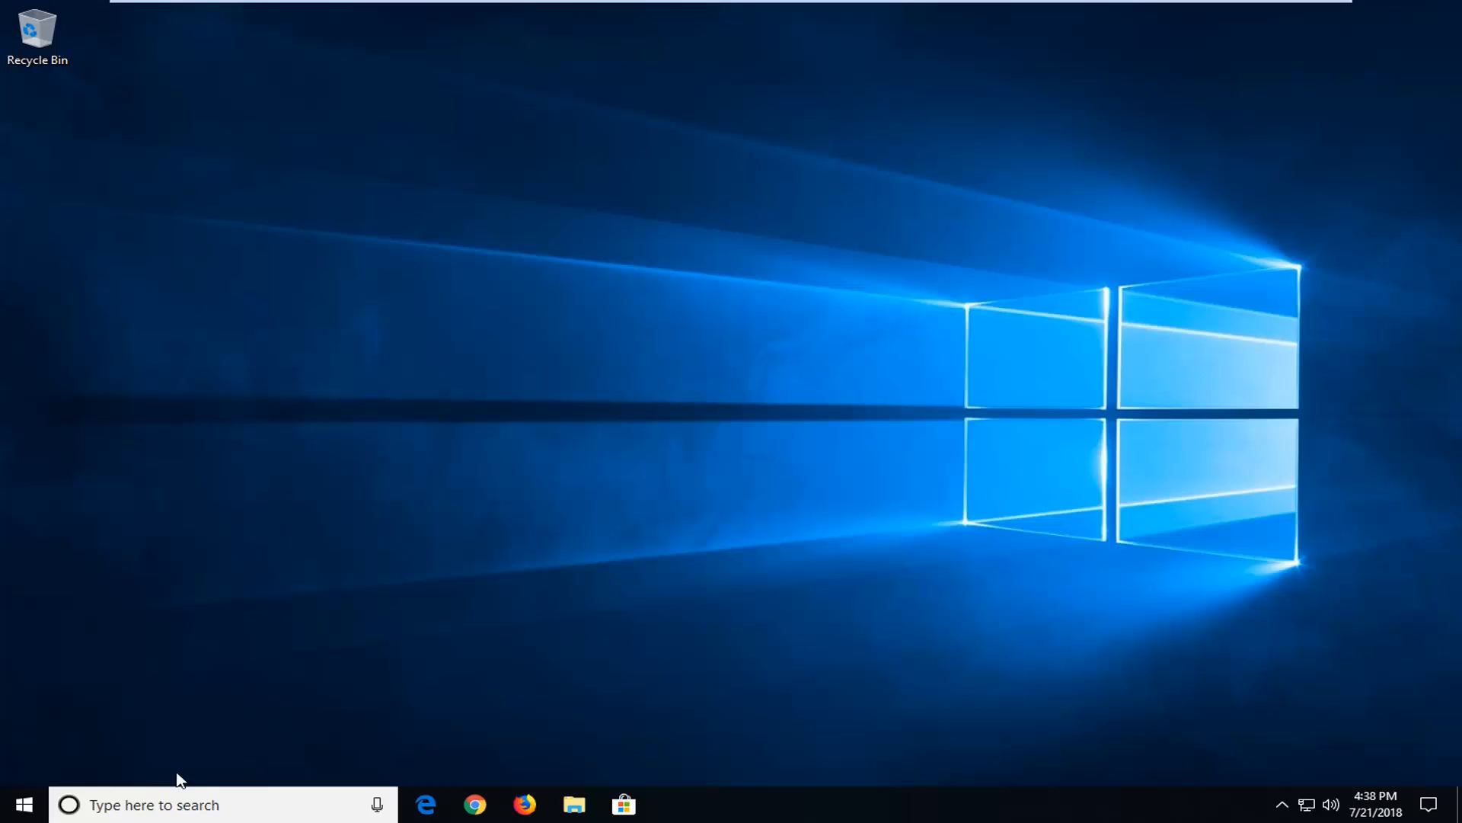
mouse_move(23, 805)
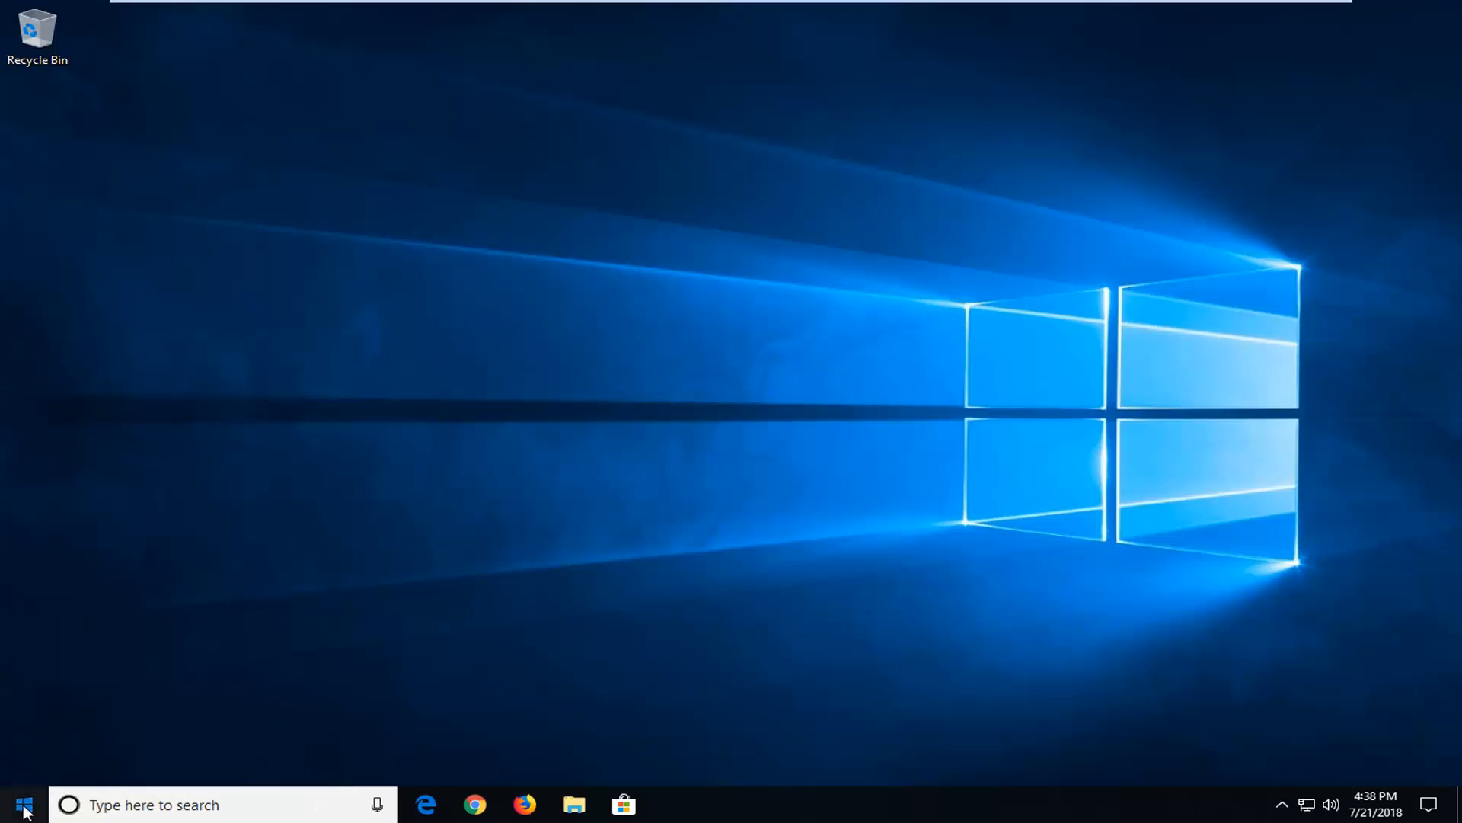
Search 'settings' from the Start menu and launch the Settings app
left_click(23, 805)
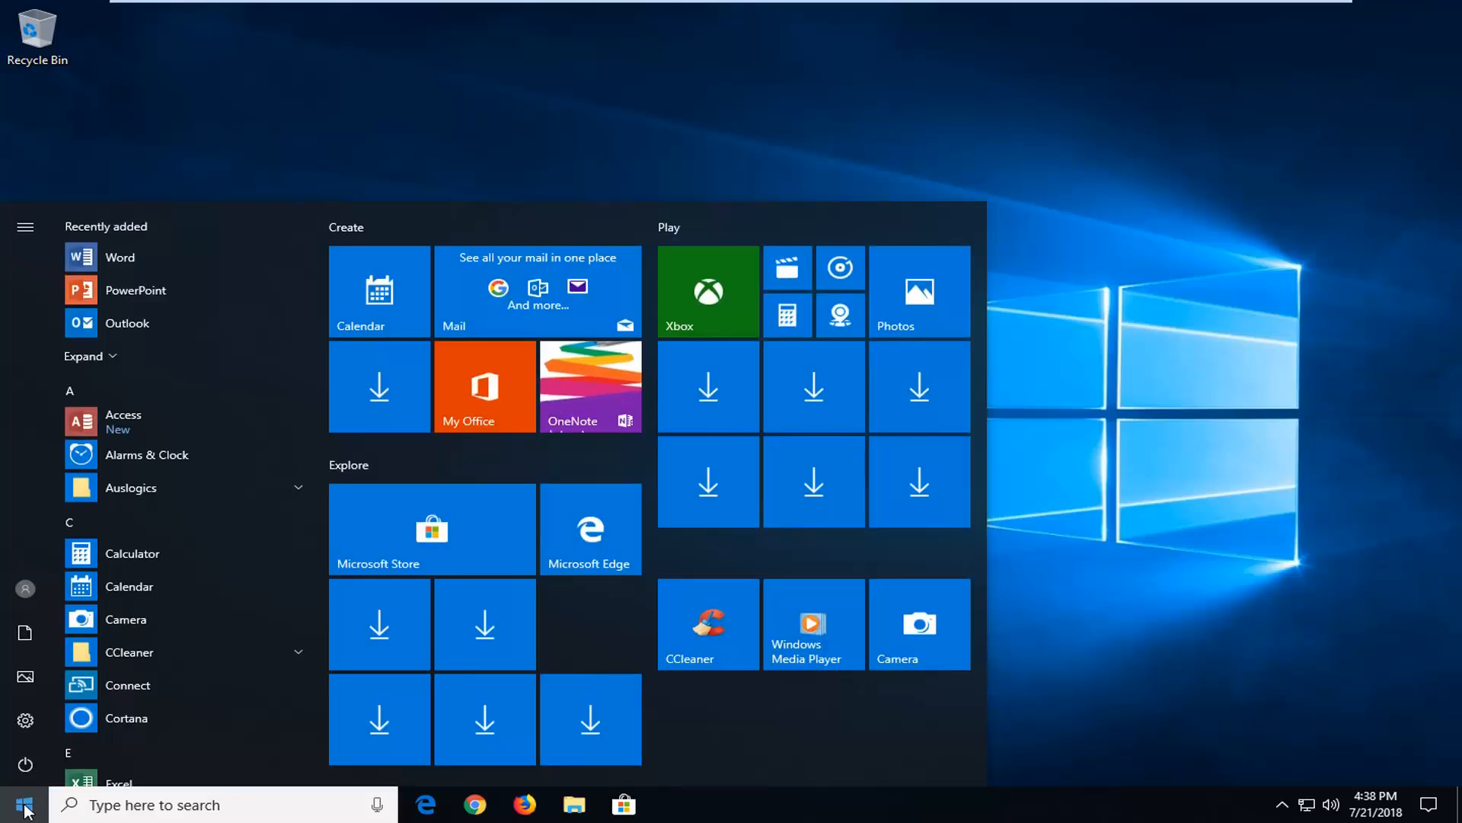
type("settings")
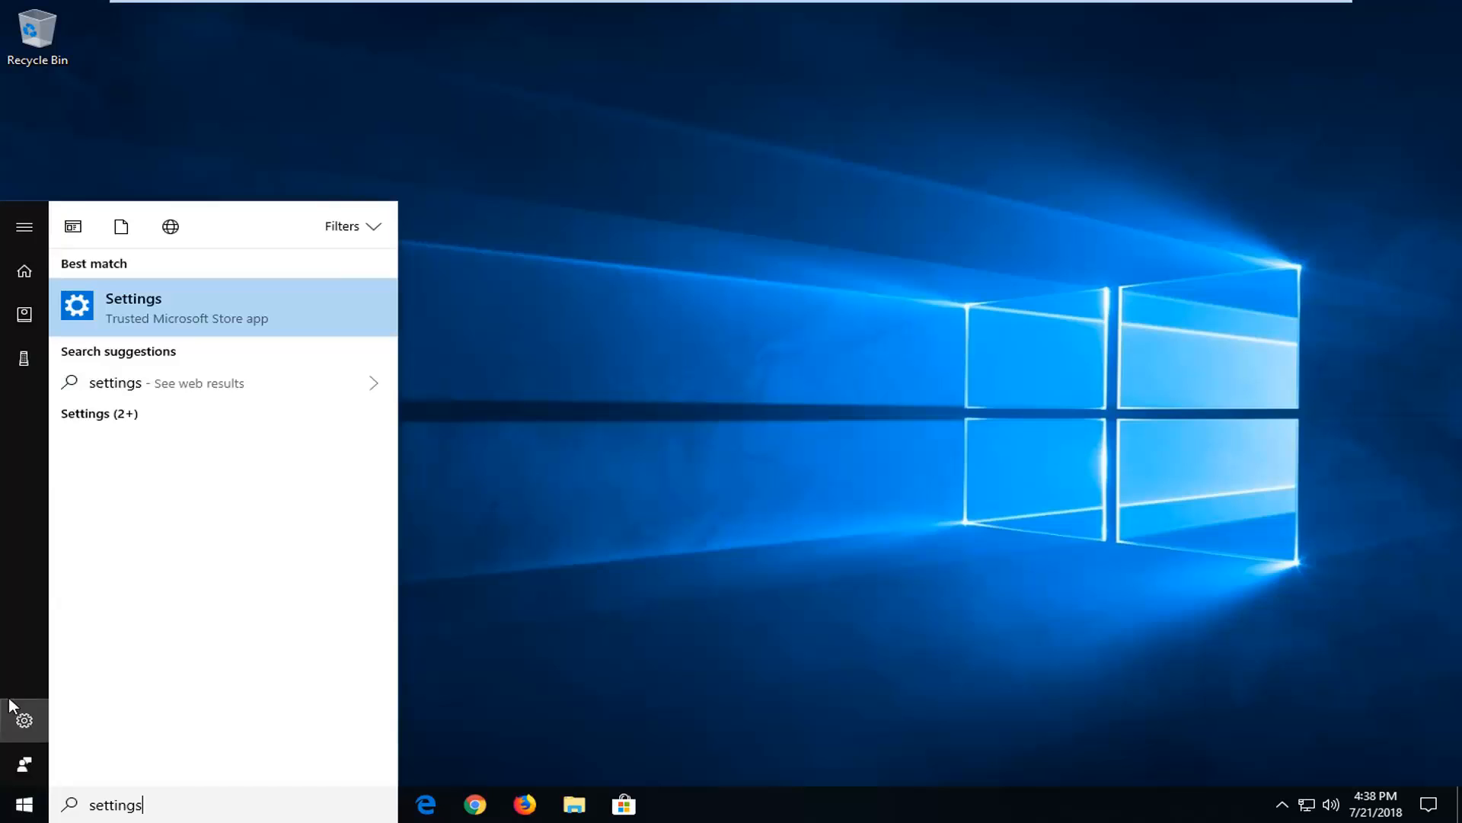
mouse_move(140, 277)
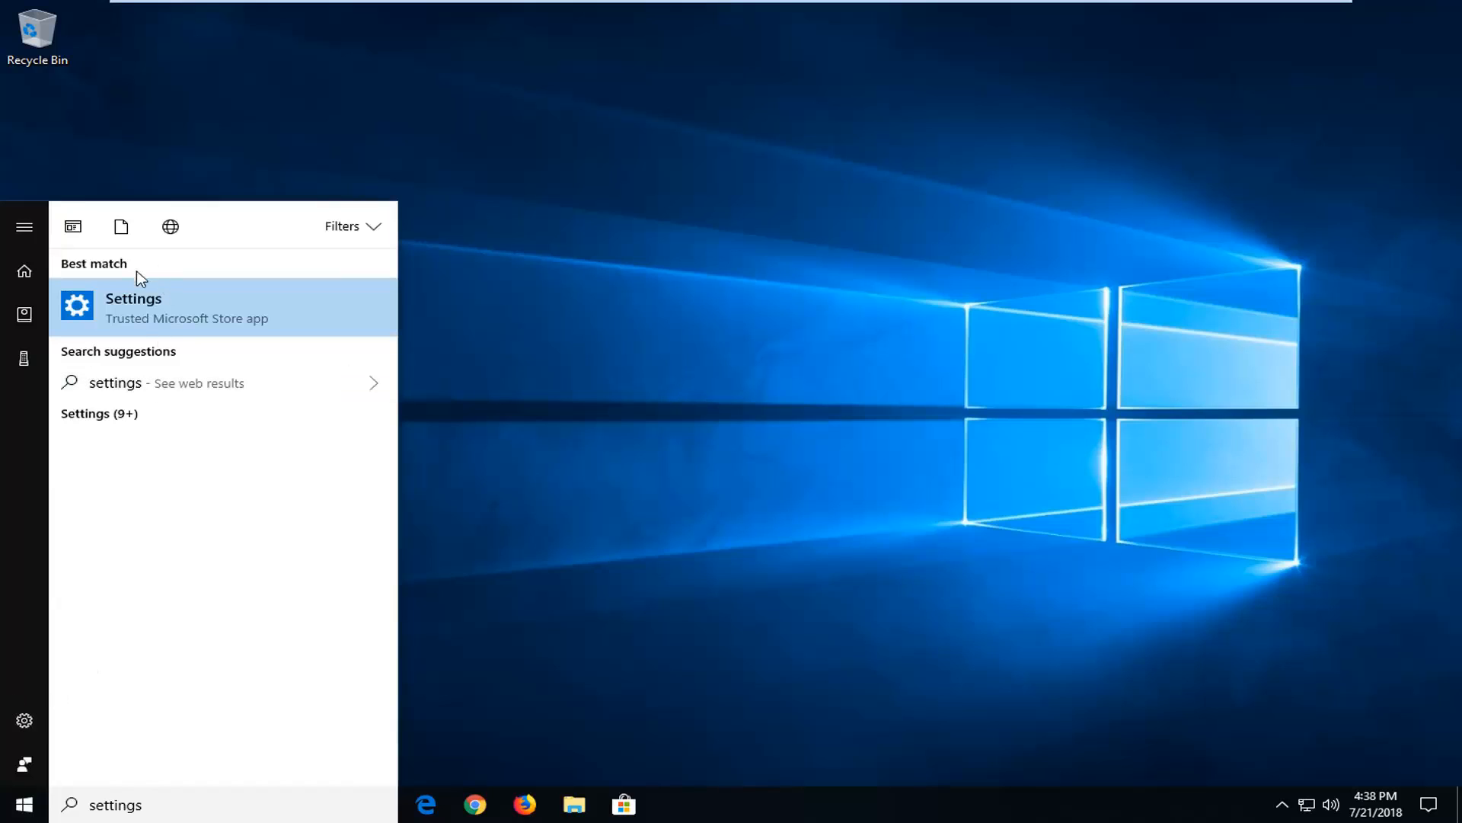
mouse_move(172, 327)
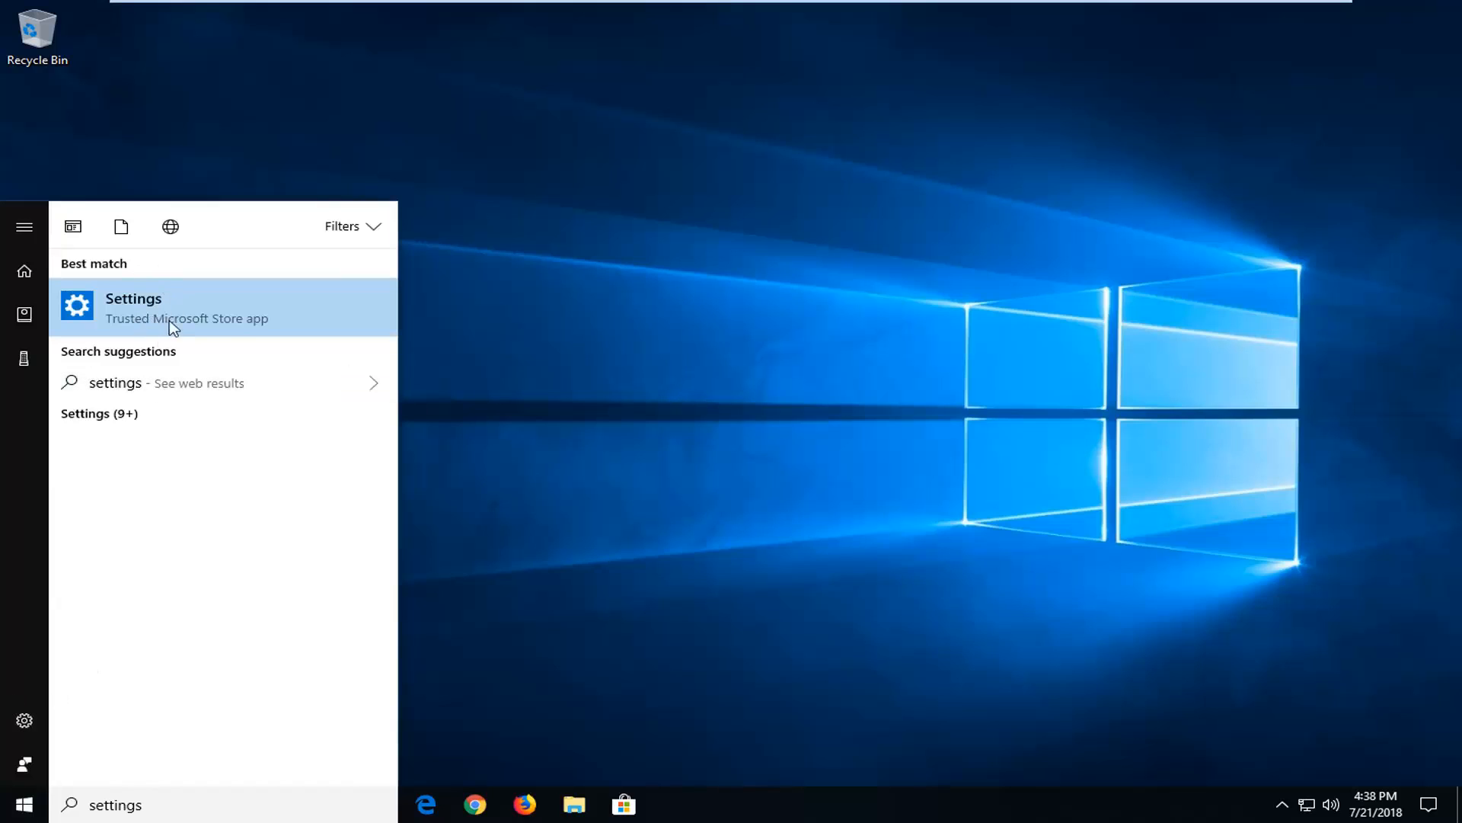
mouse_move(283, 320)
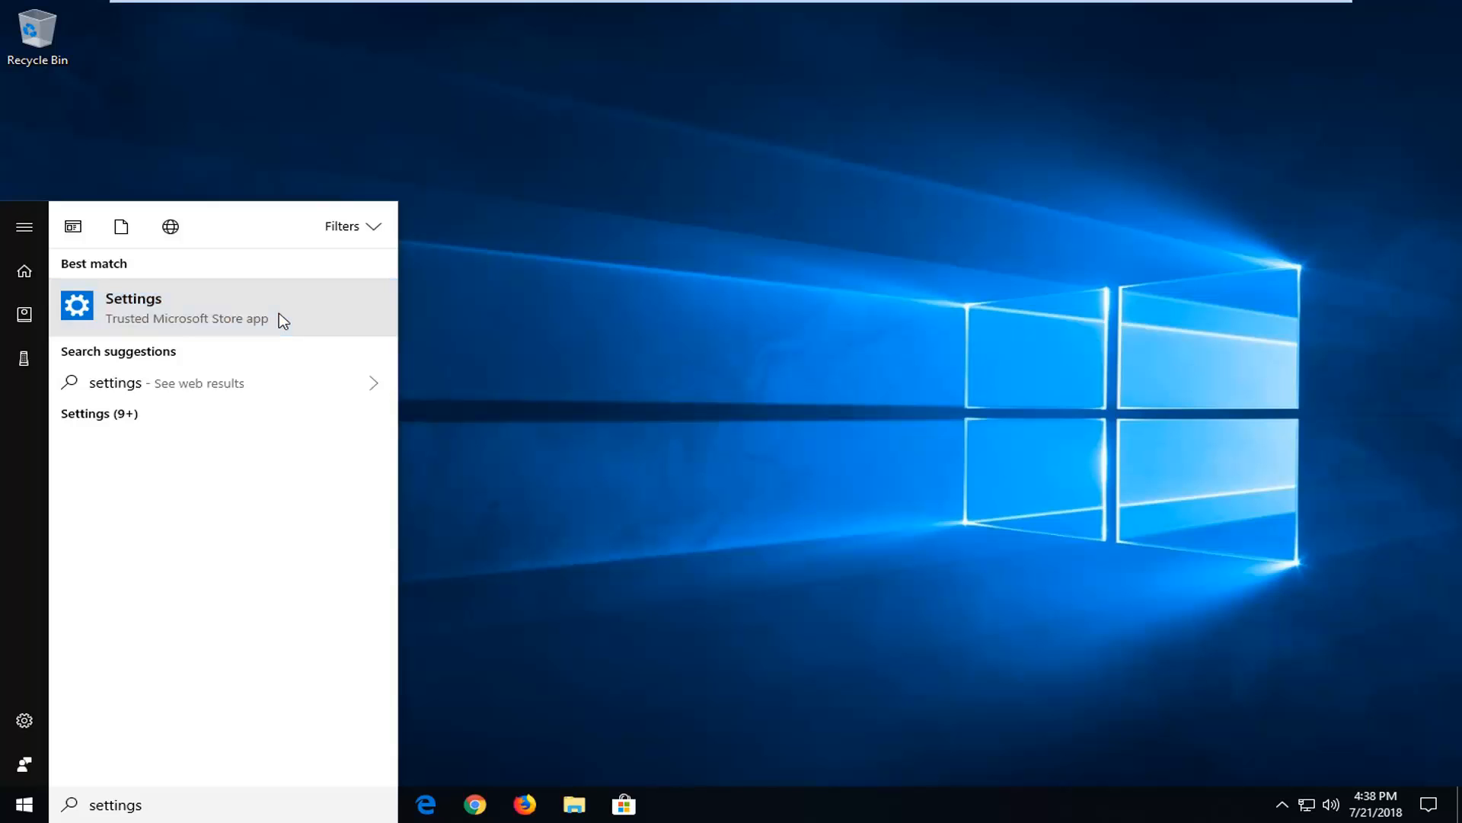
left_click(134, 307)
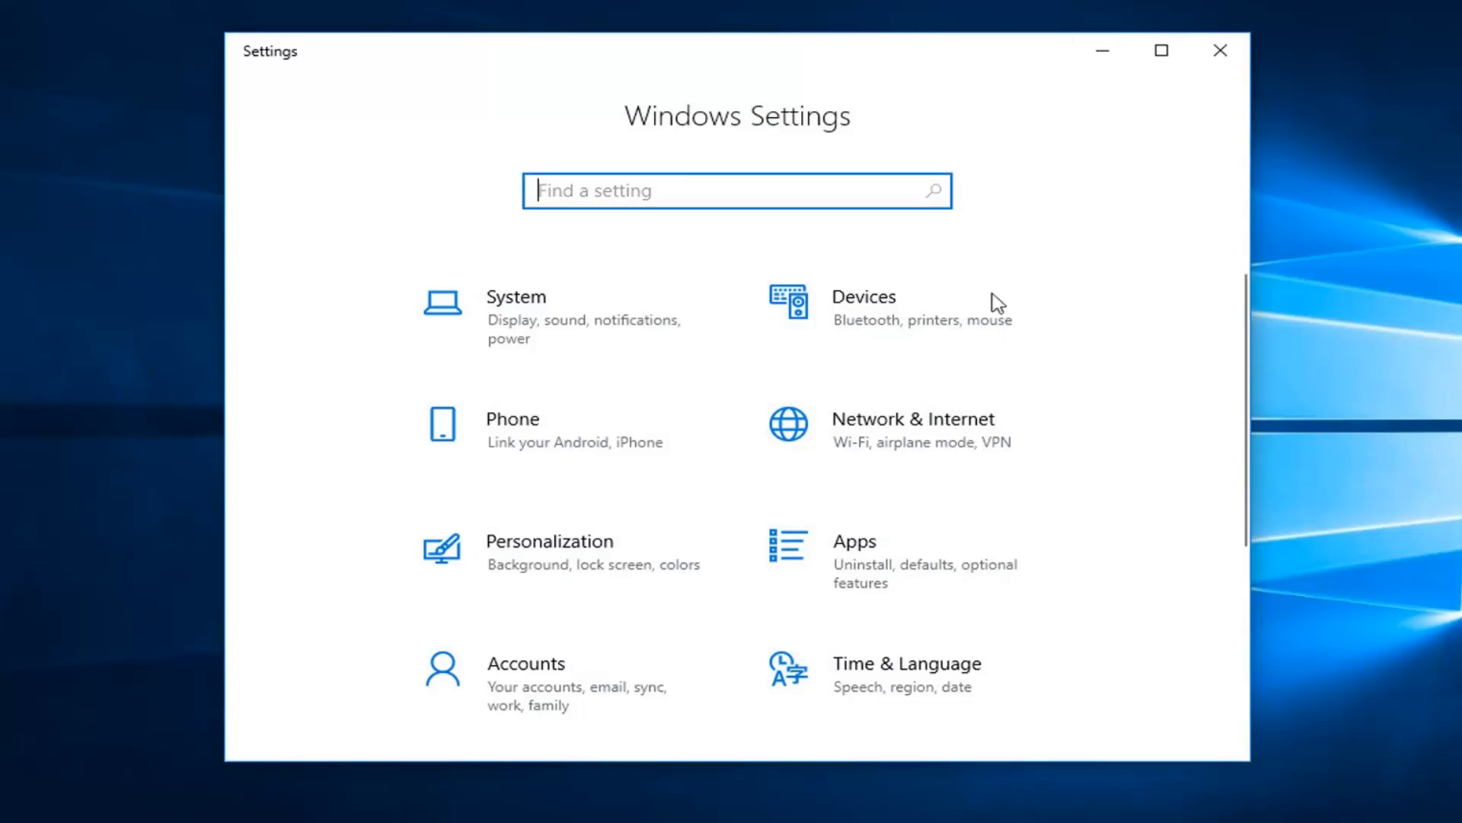
mouse_move(971, 326)
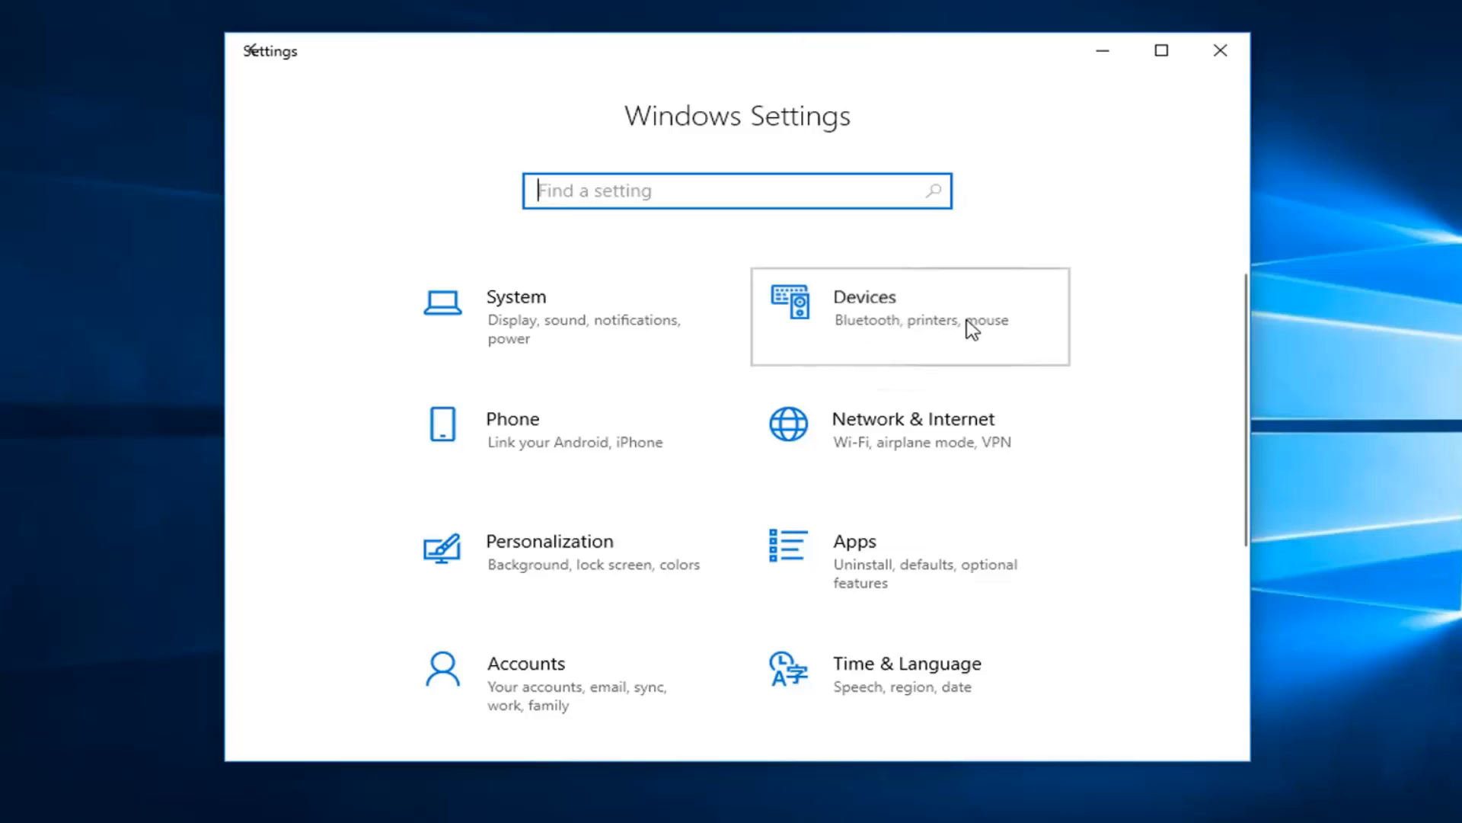
Open the Devices category from the Settings home page
left_click(910, 317)
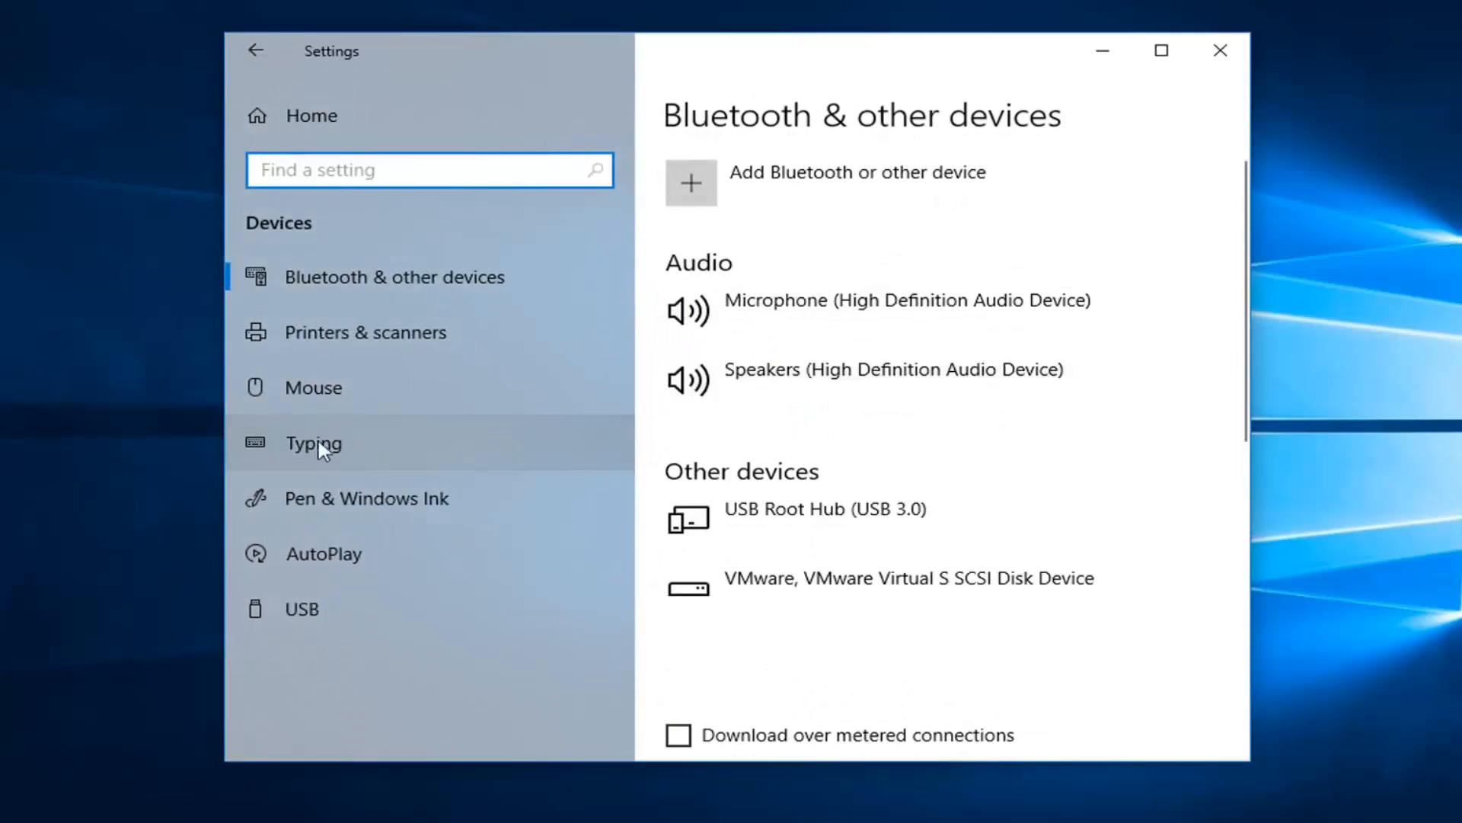
On the Typing page, toggle 'Show text suggestions as I type' off and back on
left_click(314, 442)
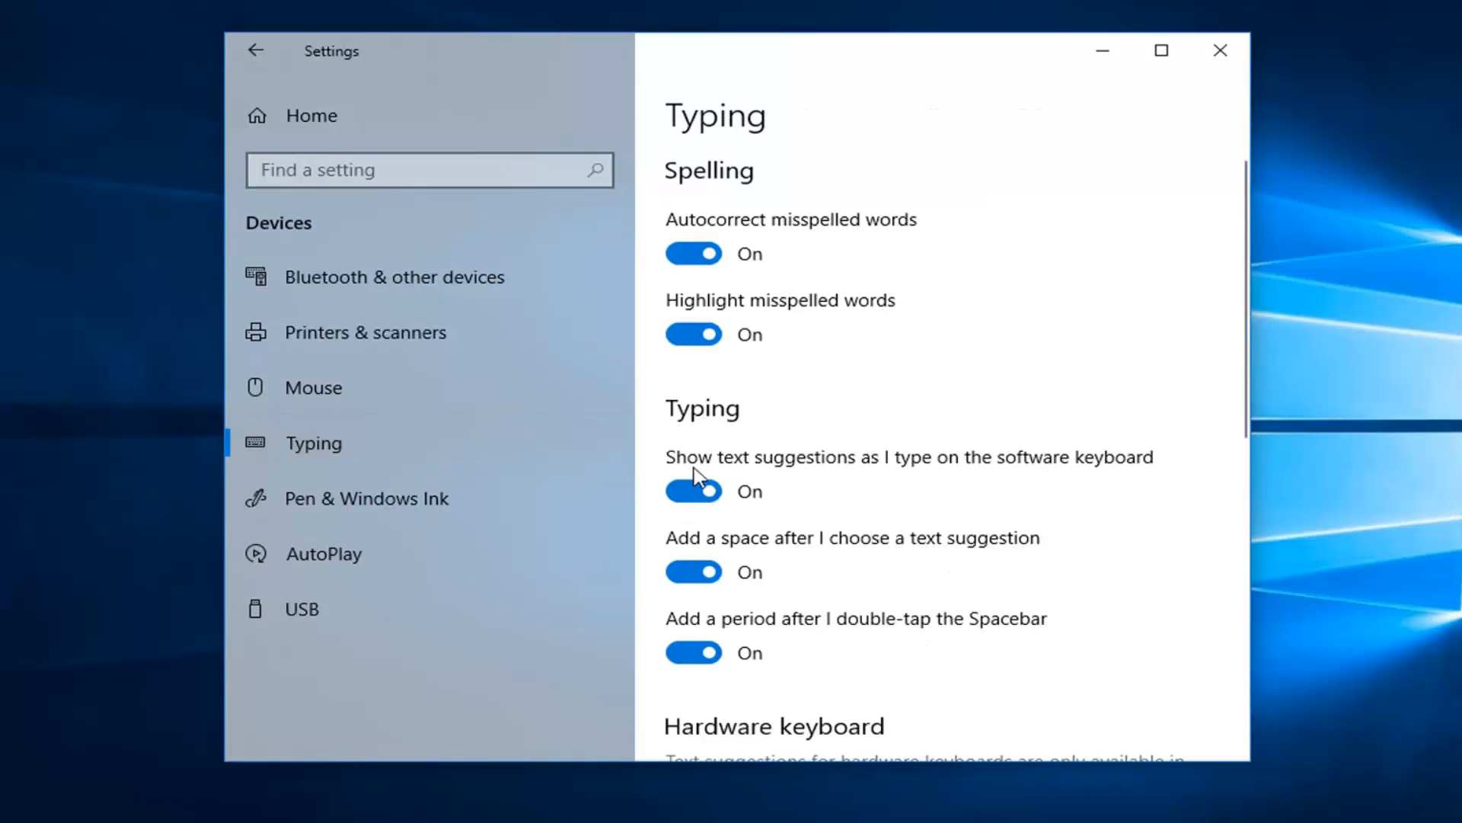
mouse_move(929, 471)
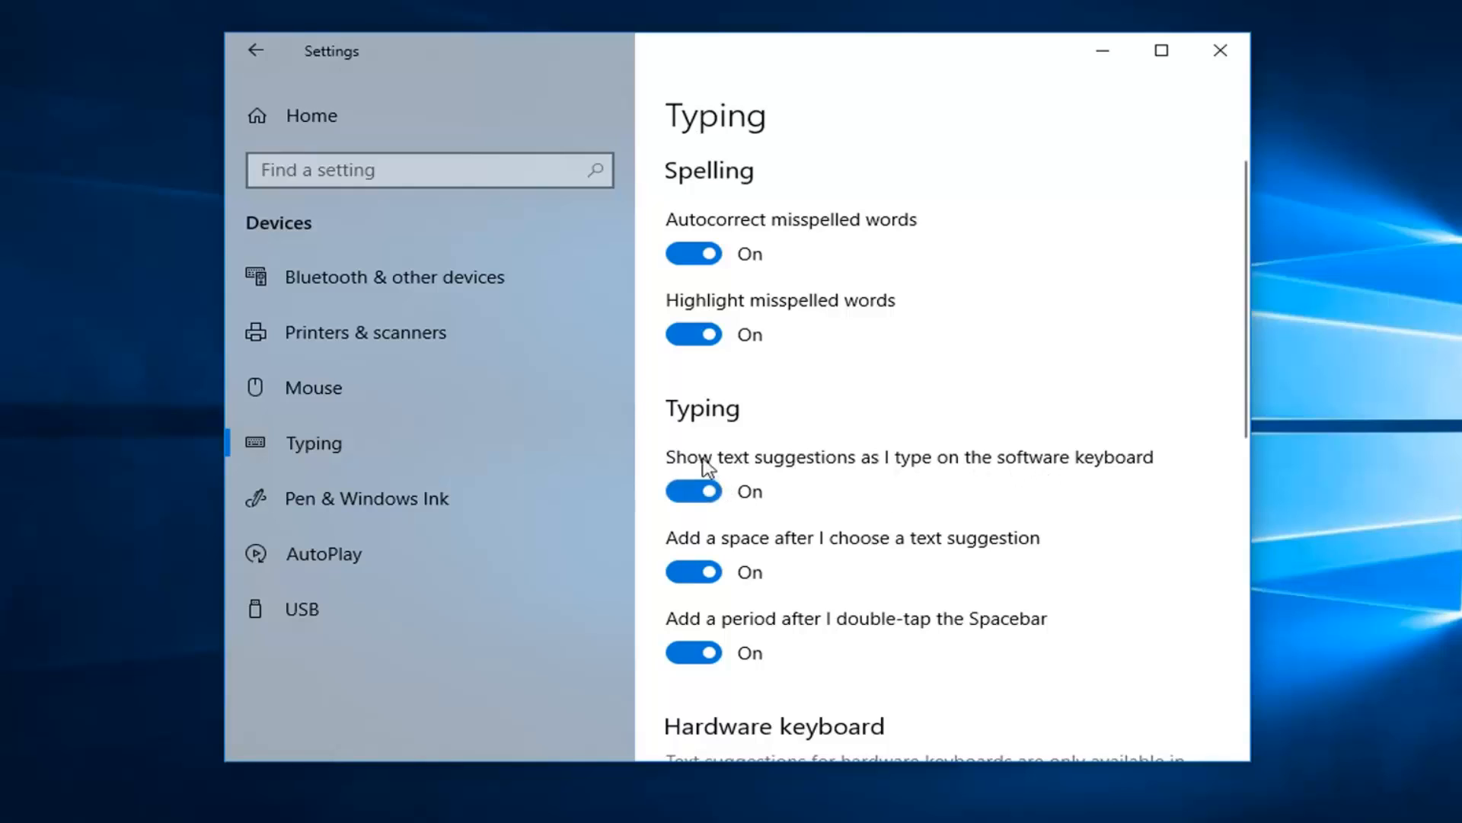
left_click(695, 492)
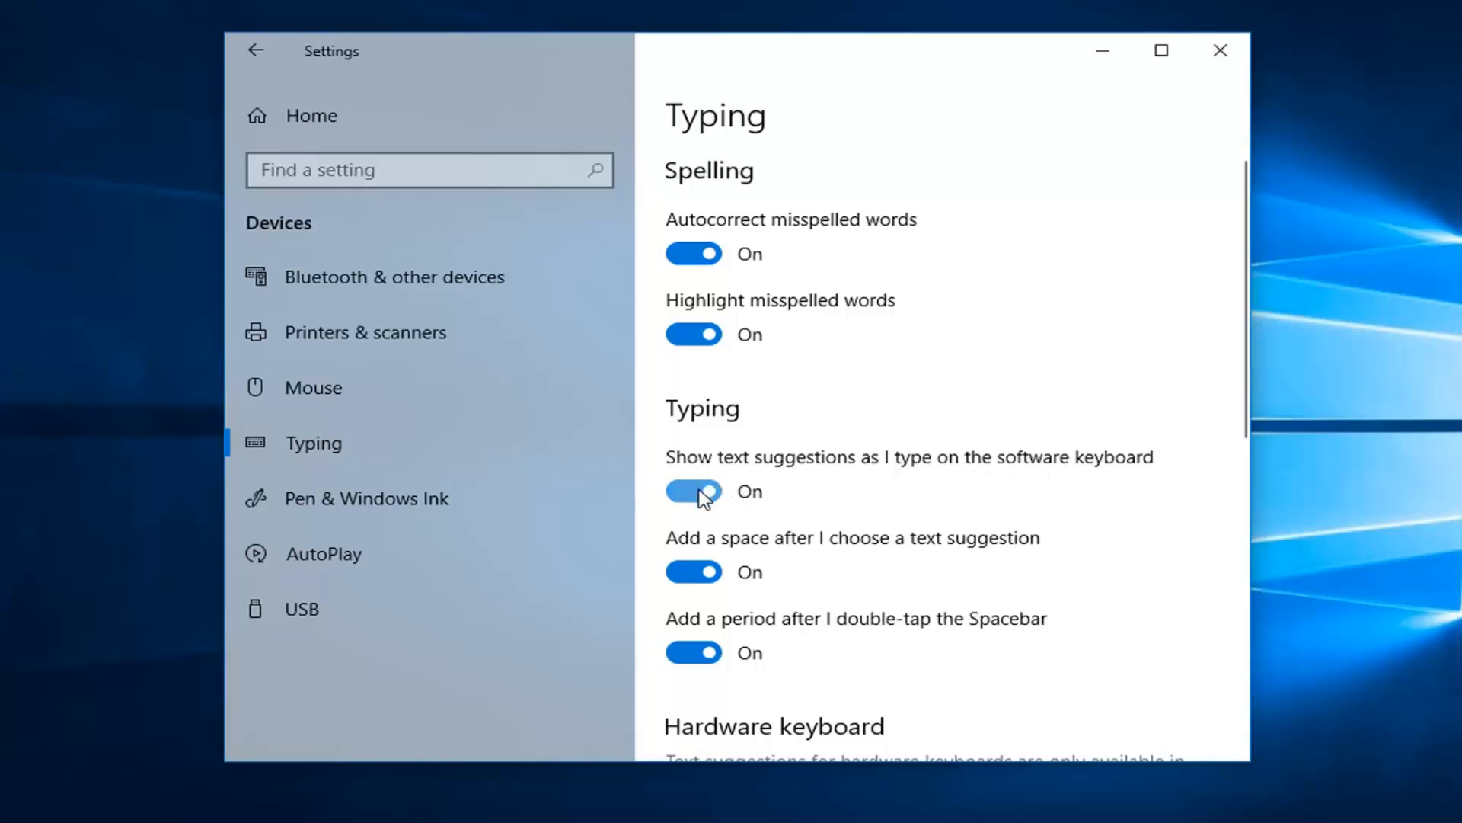
left_click(695, 492)
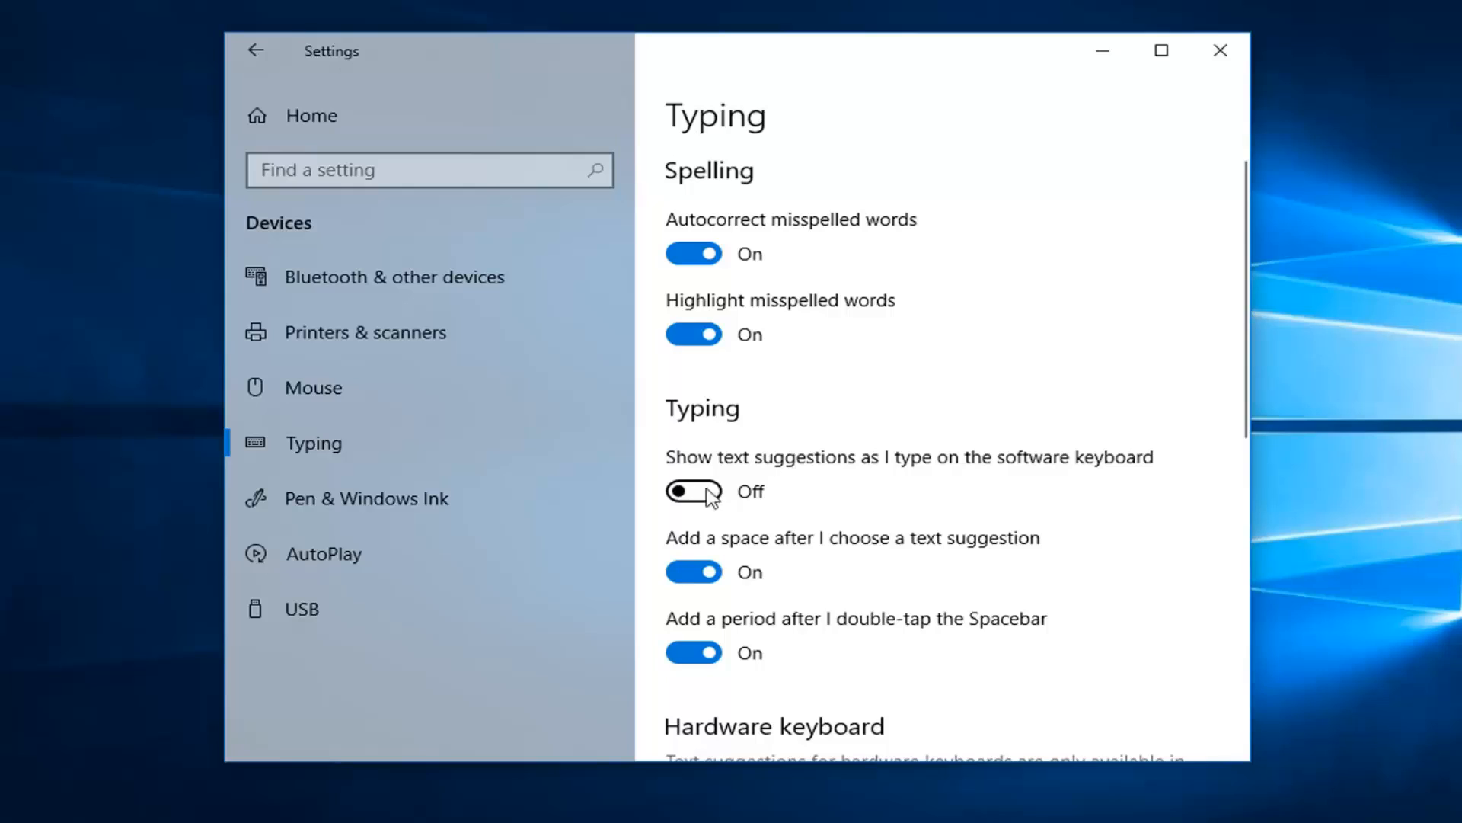
mouse_move(722, 489)
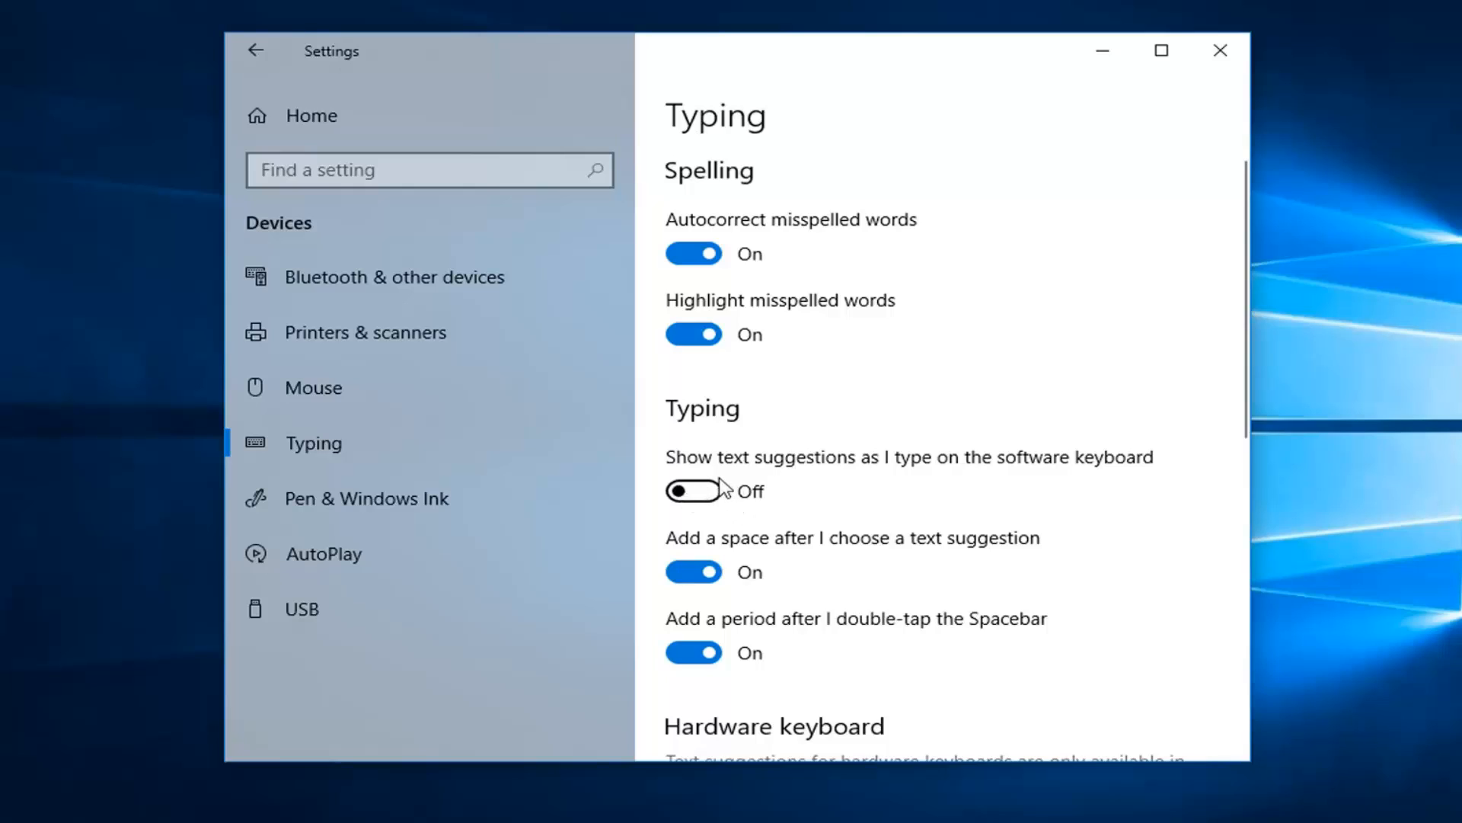
mouse_move(690, 492)
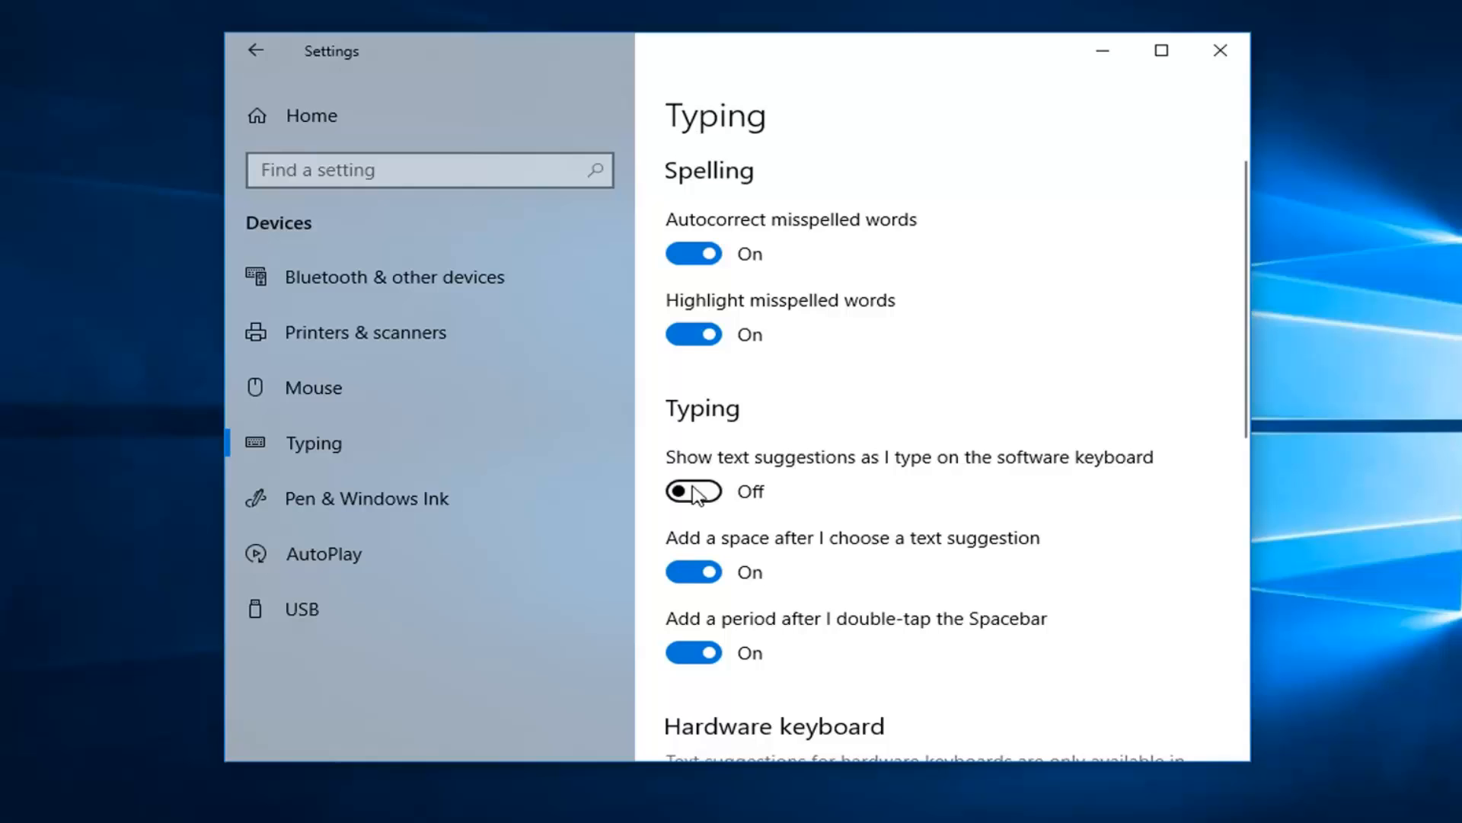
left_click(693, 492)
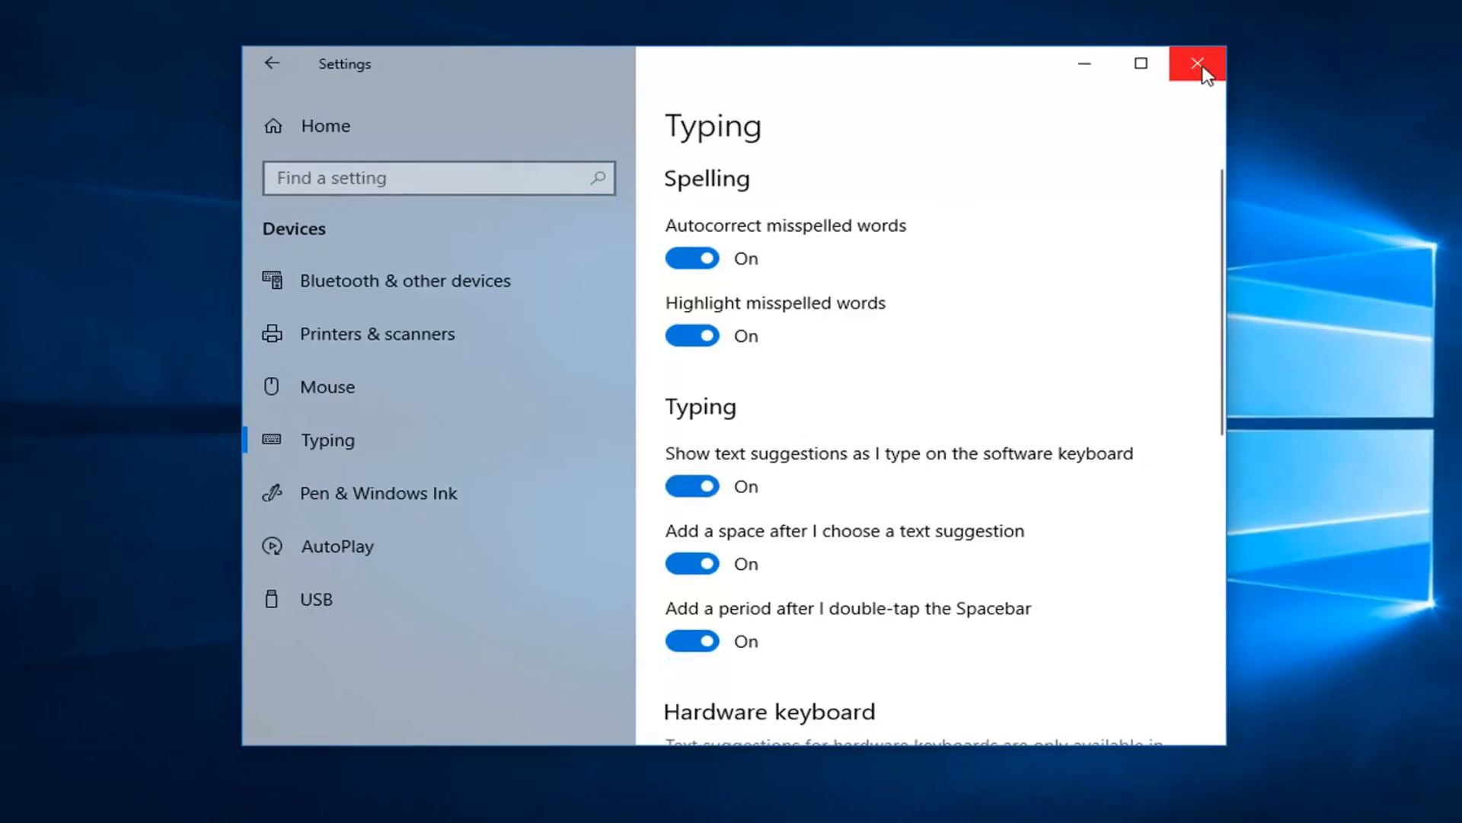
Close the Settings window to return to the desktop
left_click(1199, 64)
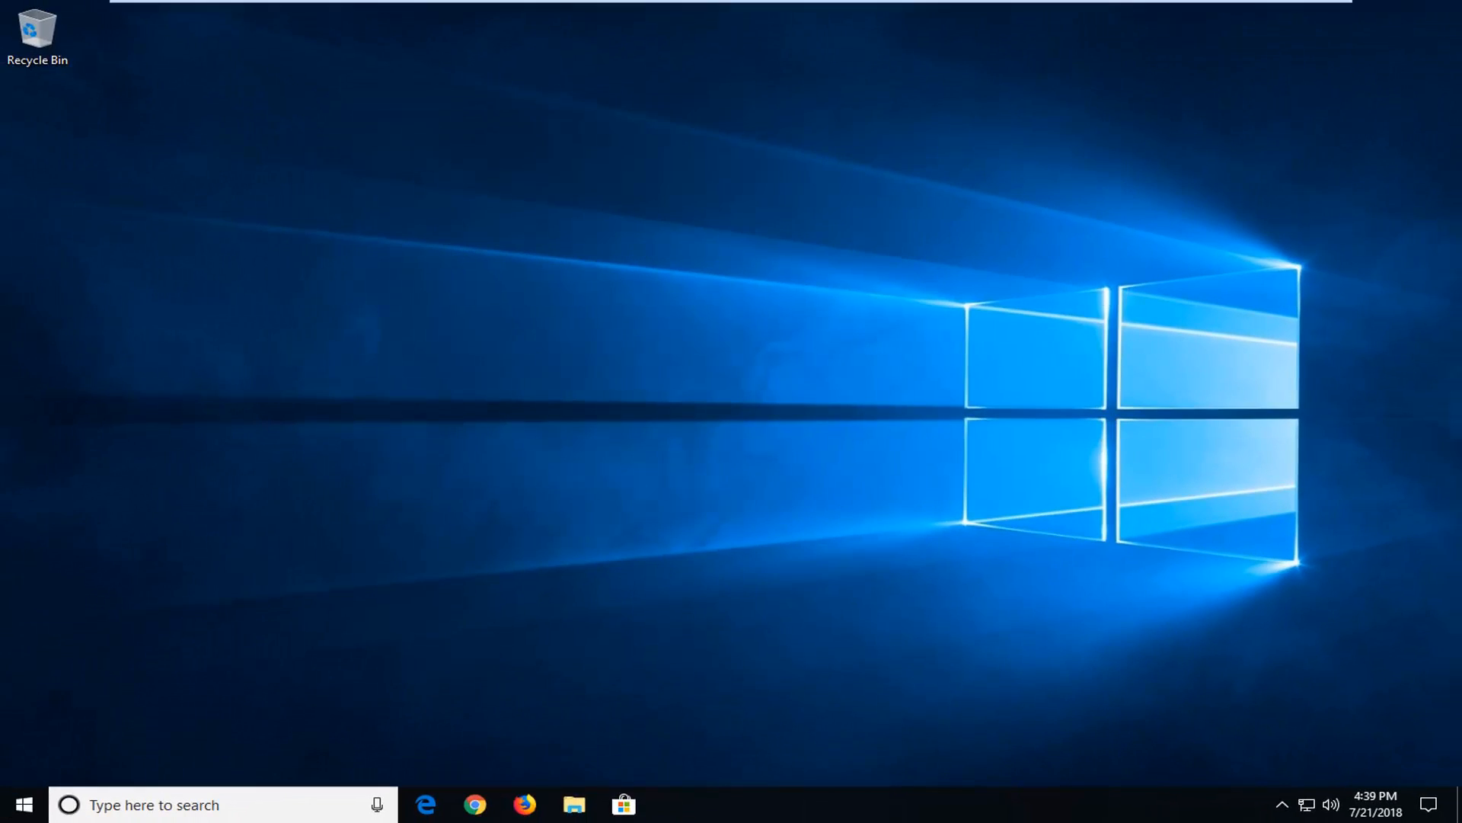